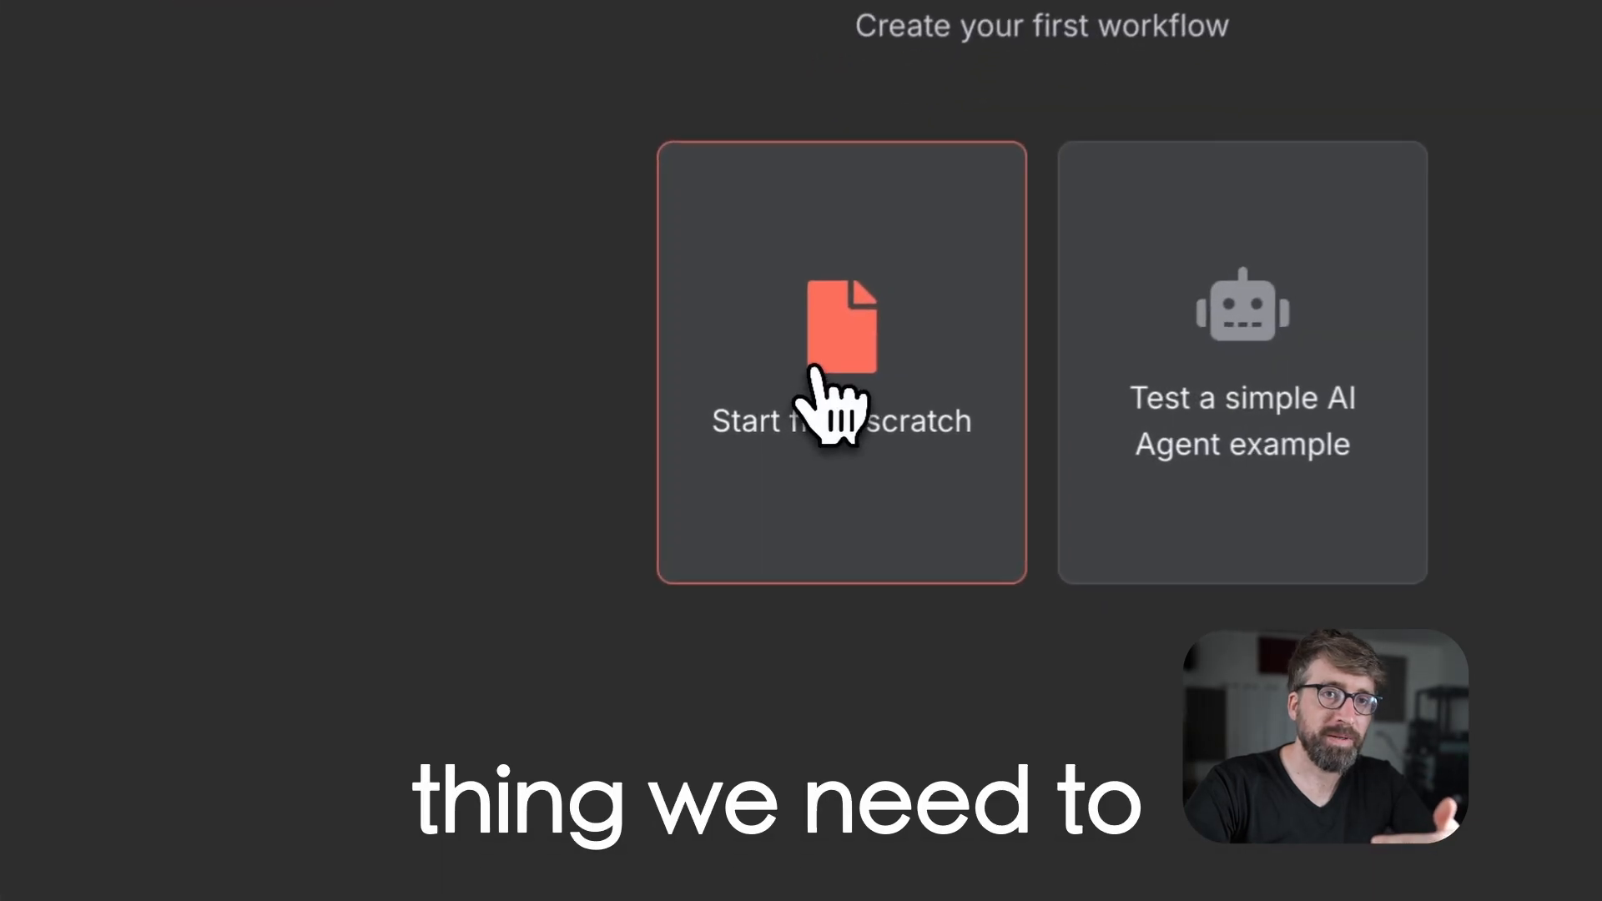
# Start a blank workflow with a Schedule Trigger firing daily at midnight, minute 0
pyautogui.click(841, 364)
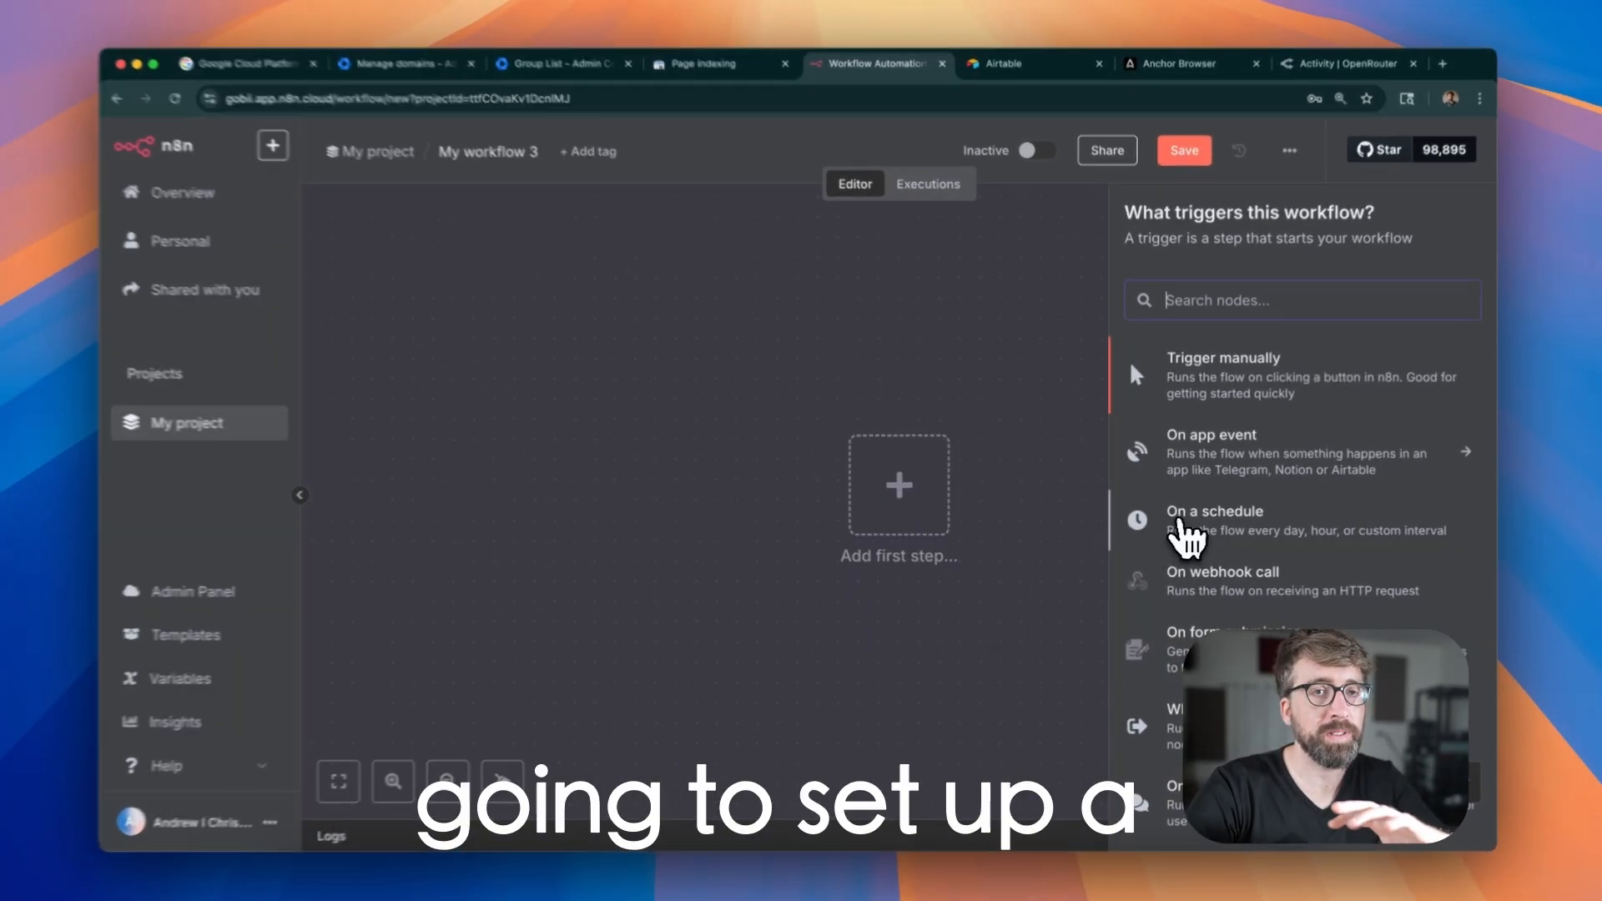
pyautogui.click(1214, 510)
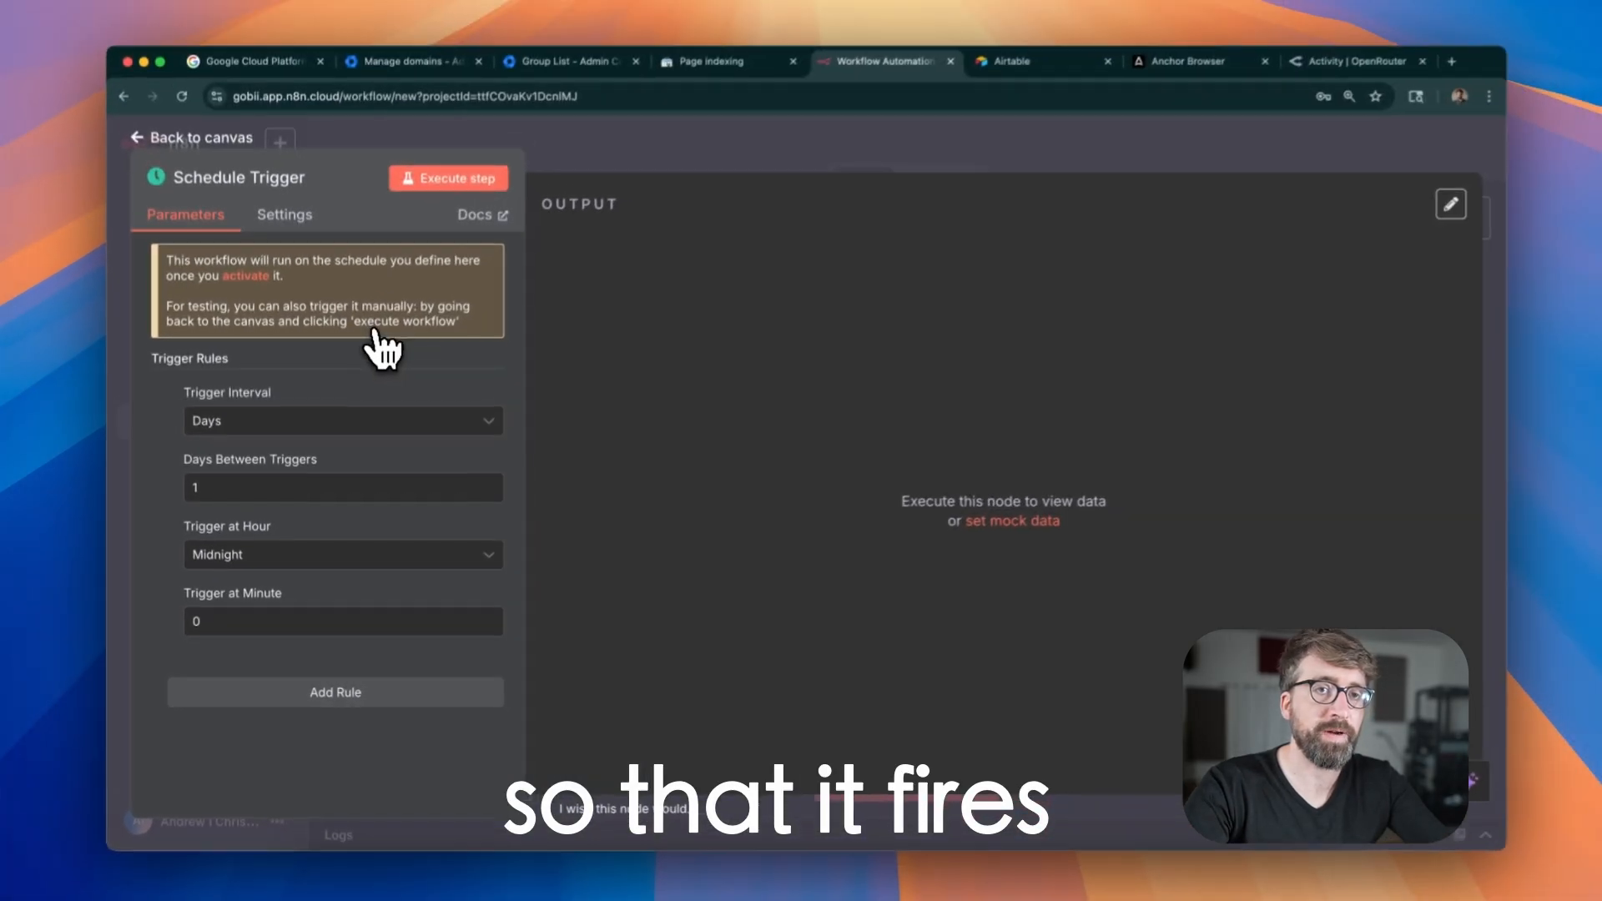
# Add an HTTP Request node using POST, Generic Credential Type and Header Auth
pyautogui.click(190, 137)
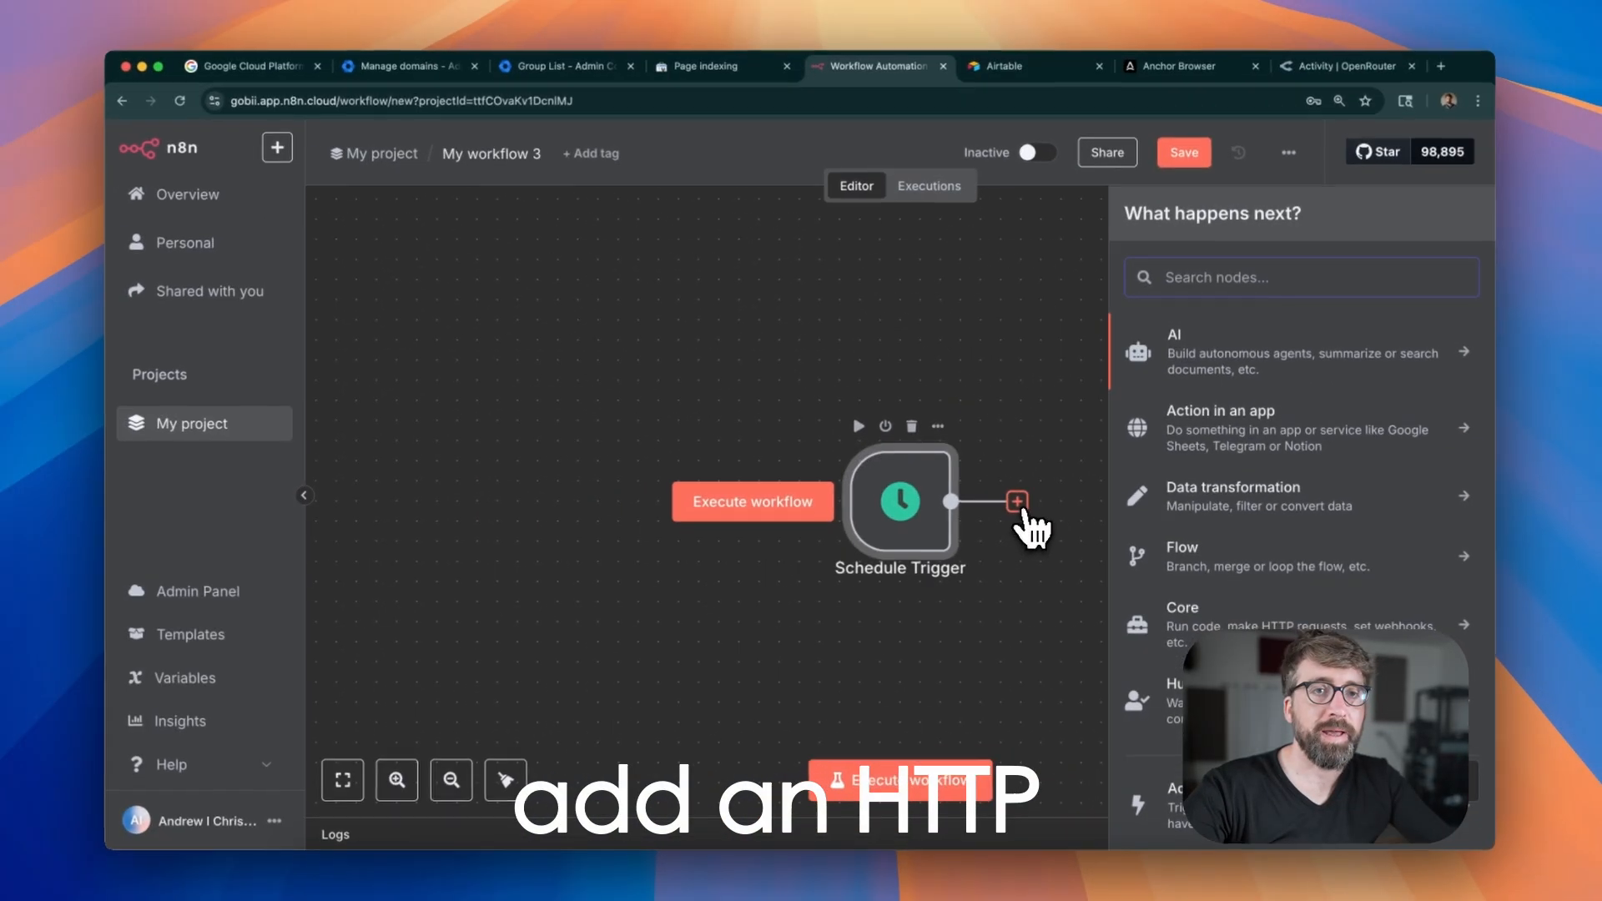
pyautogui.write('http')
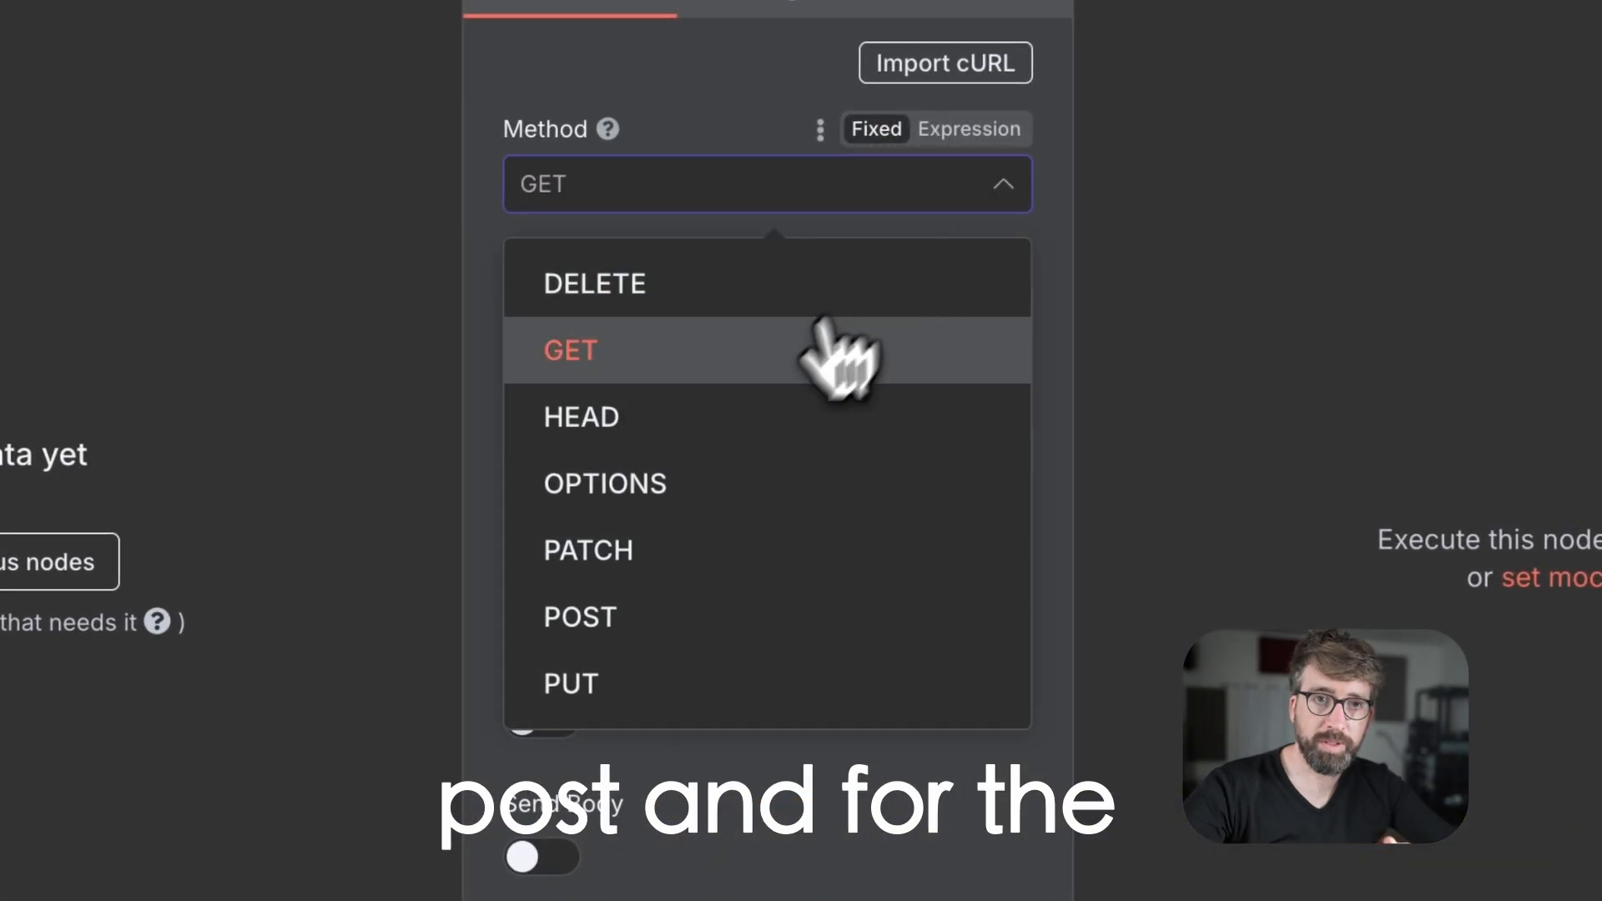
pyautogui.click(579, 616)
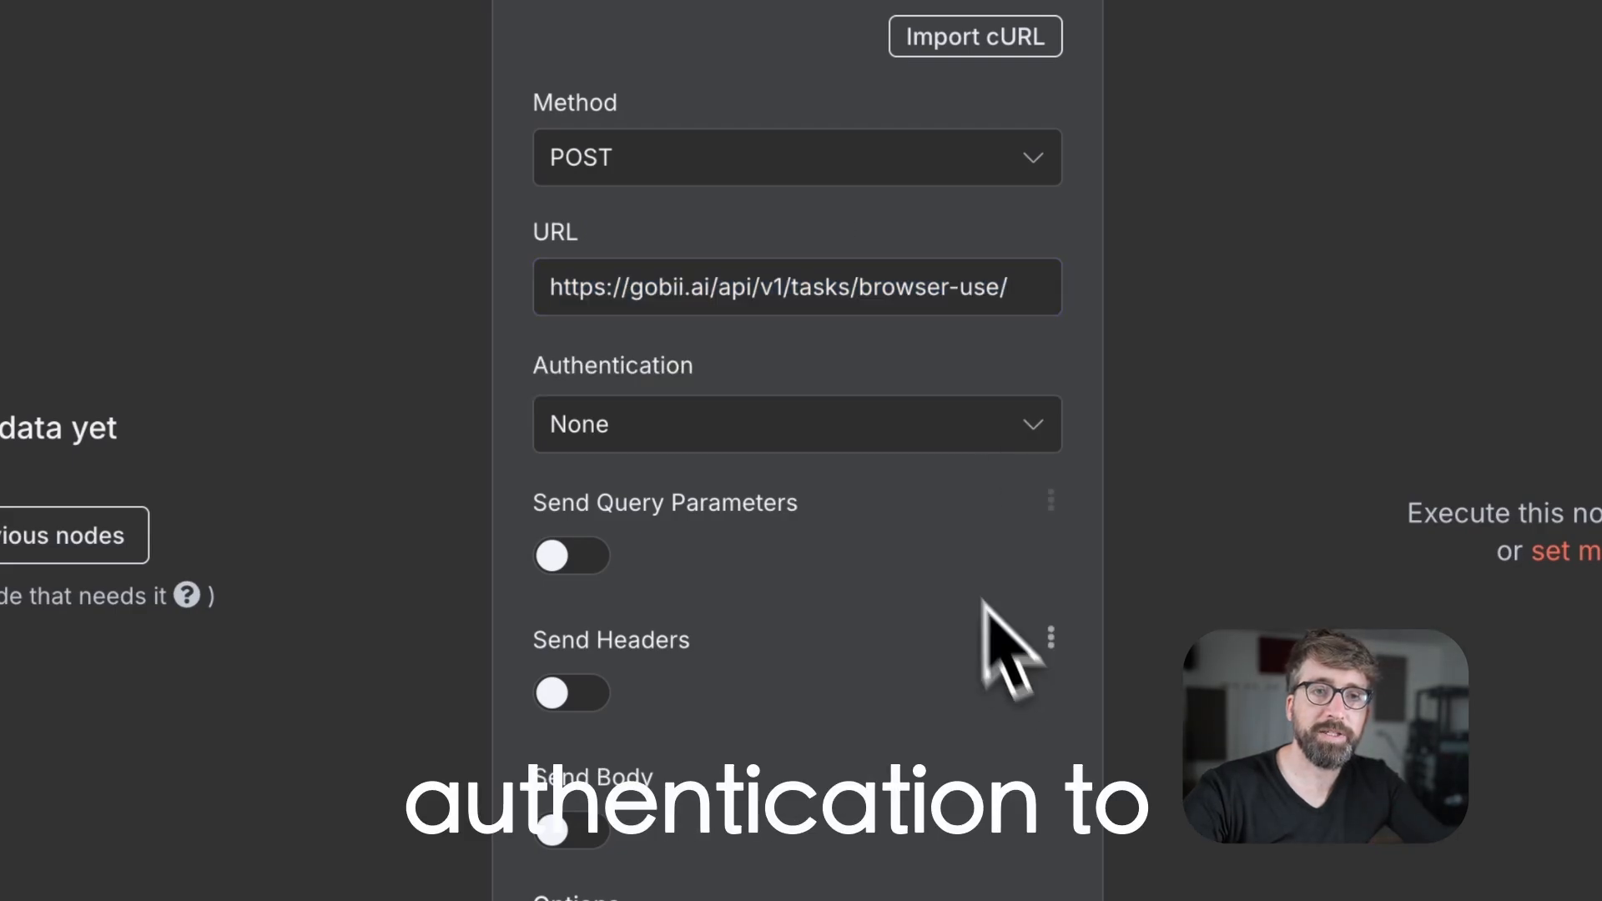
pyautogui.click(797, 424)
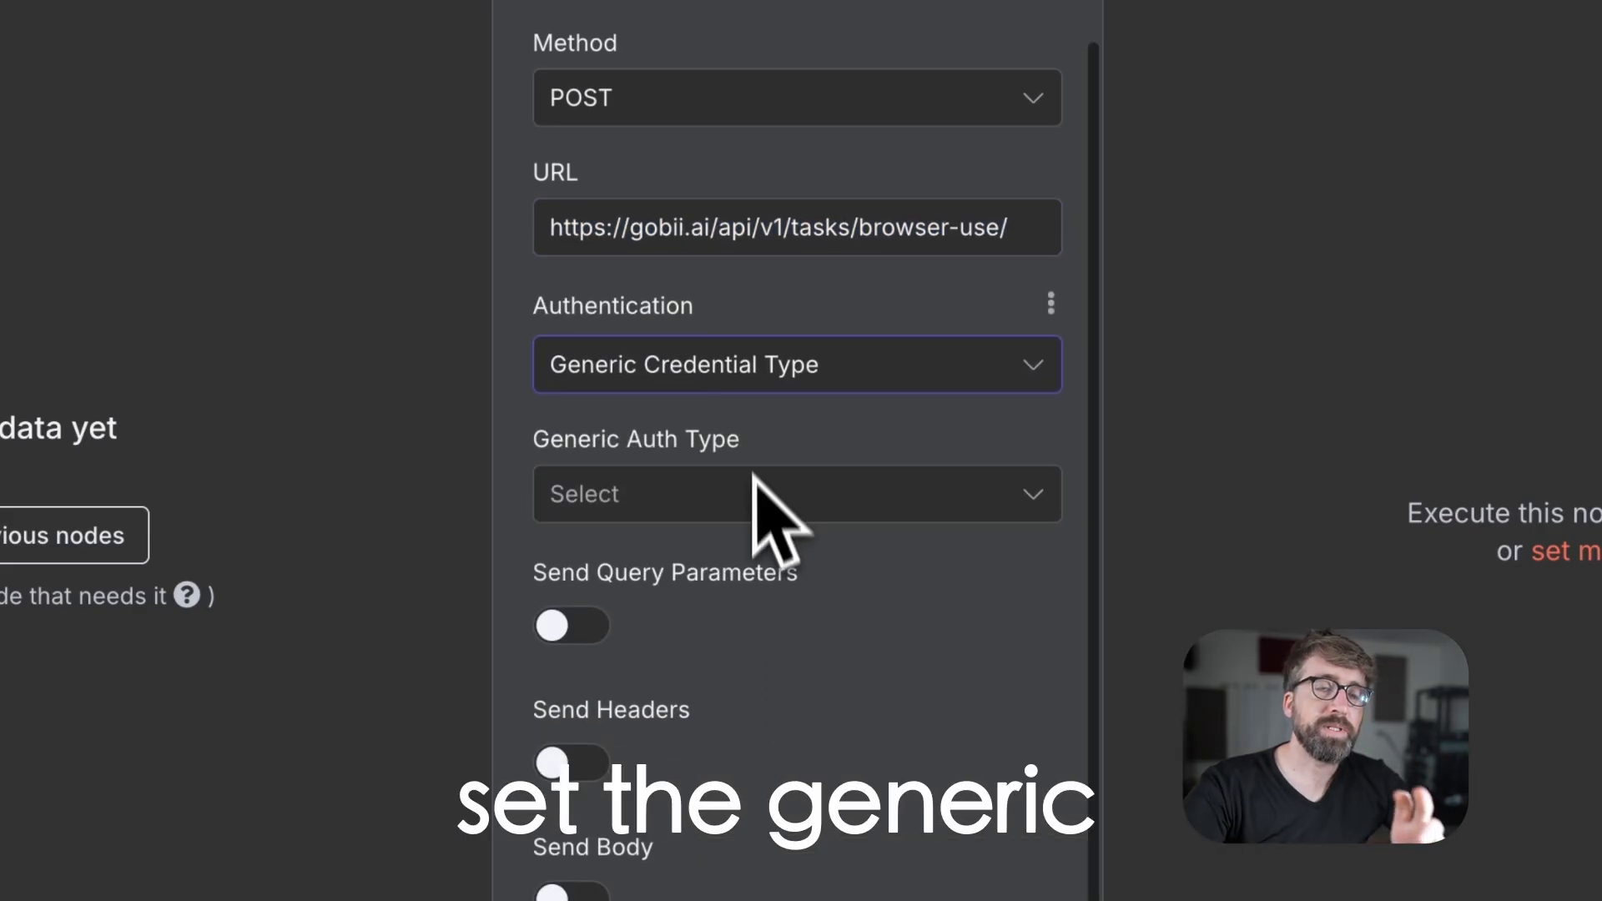
pyautogui.click(797, 493)
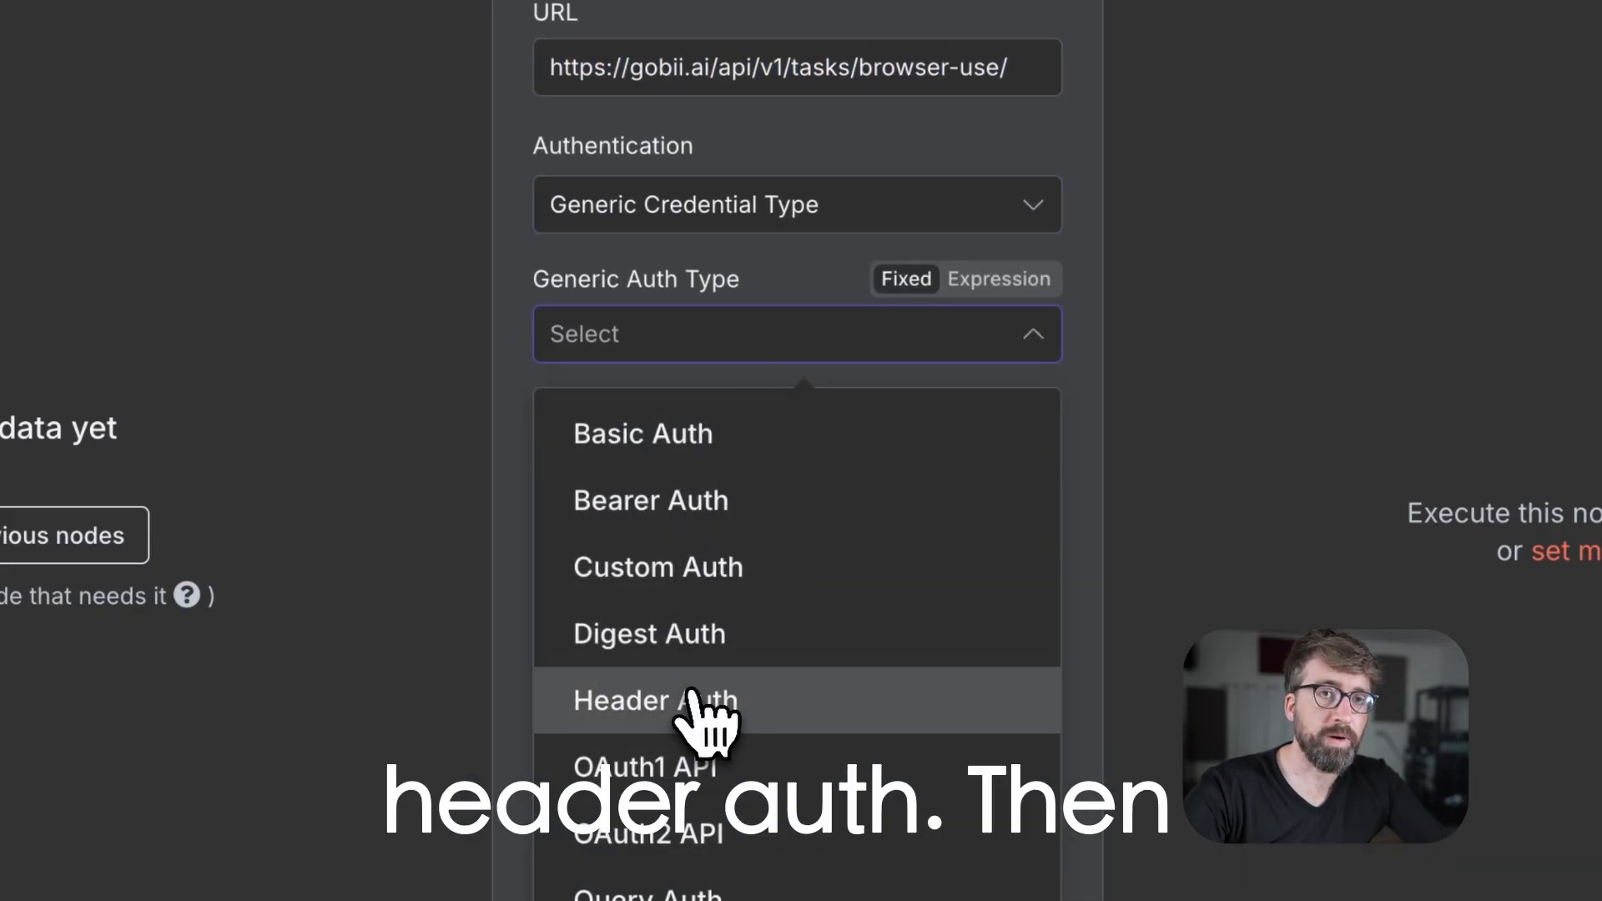
pyautogui.click(655, 700)
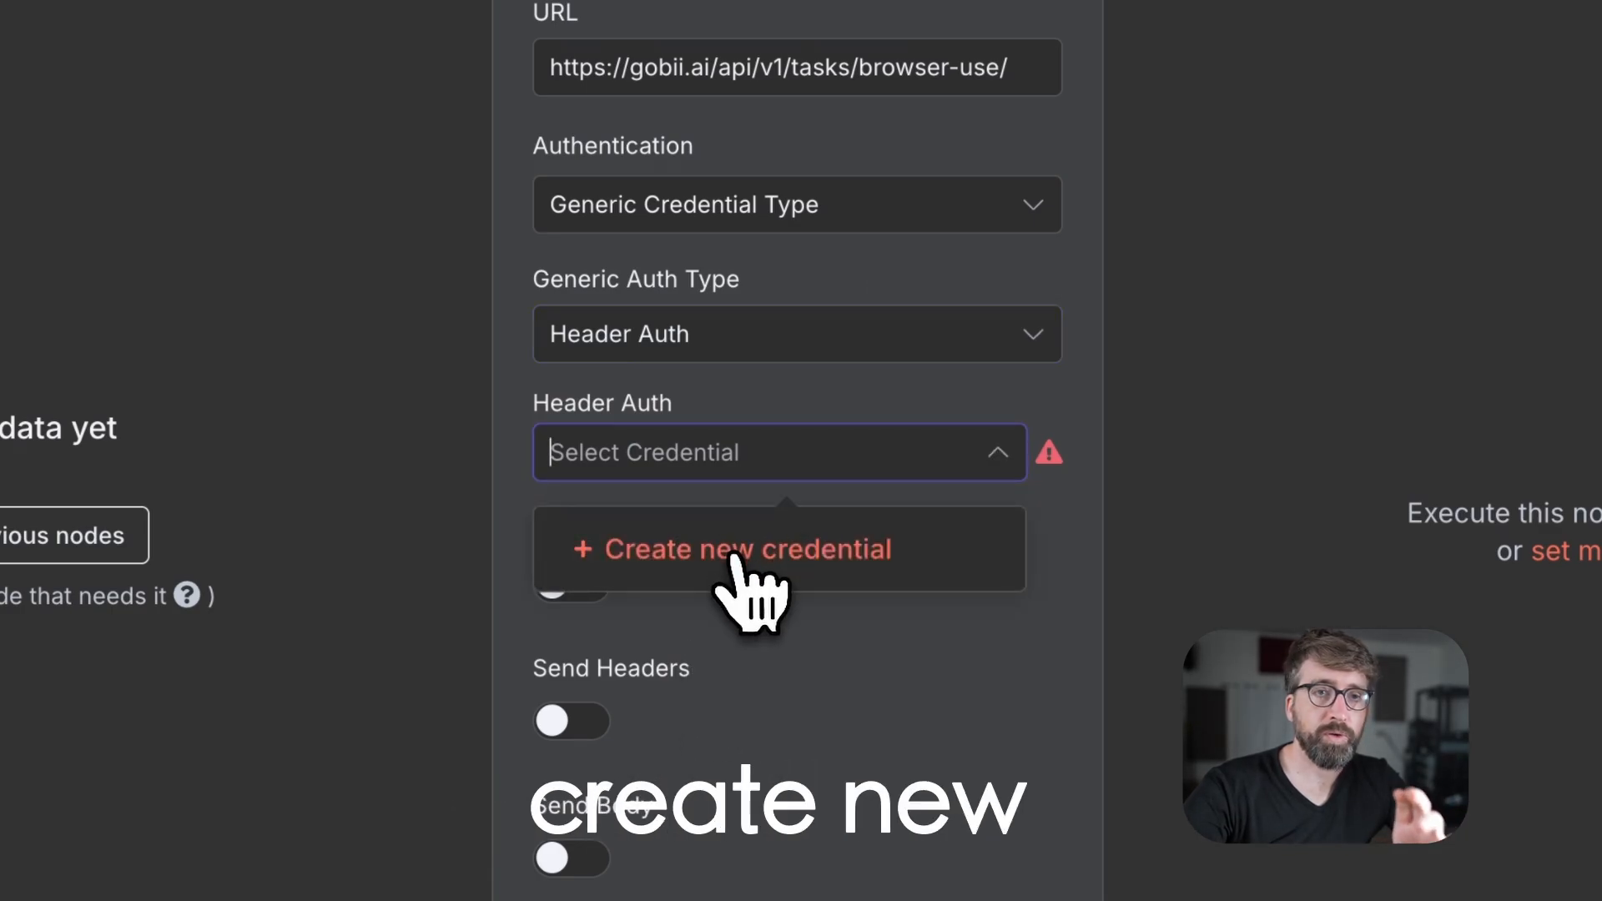
# Save a new Header Auth credential with header name X-Api-Key and the Gobii API key
pyautogui.click(731, 549)
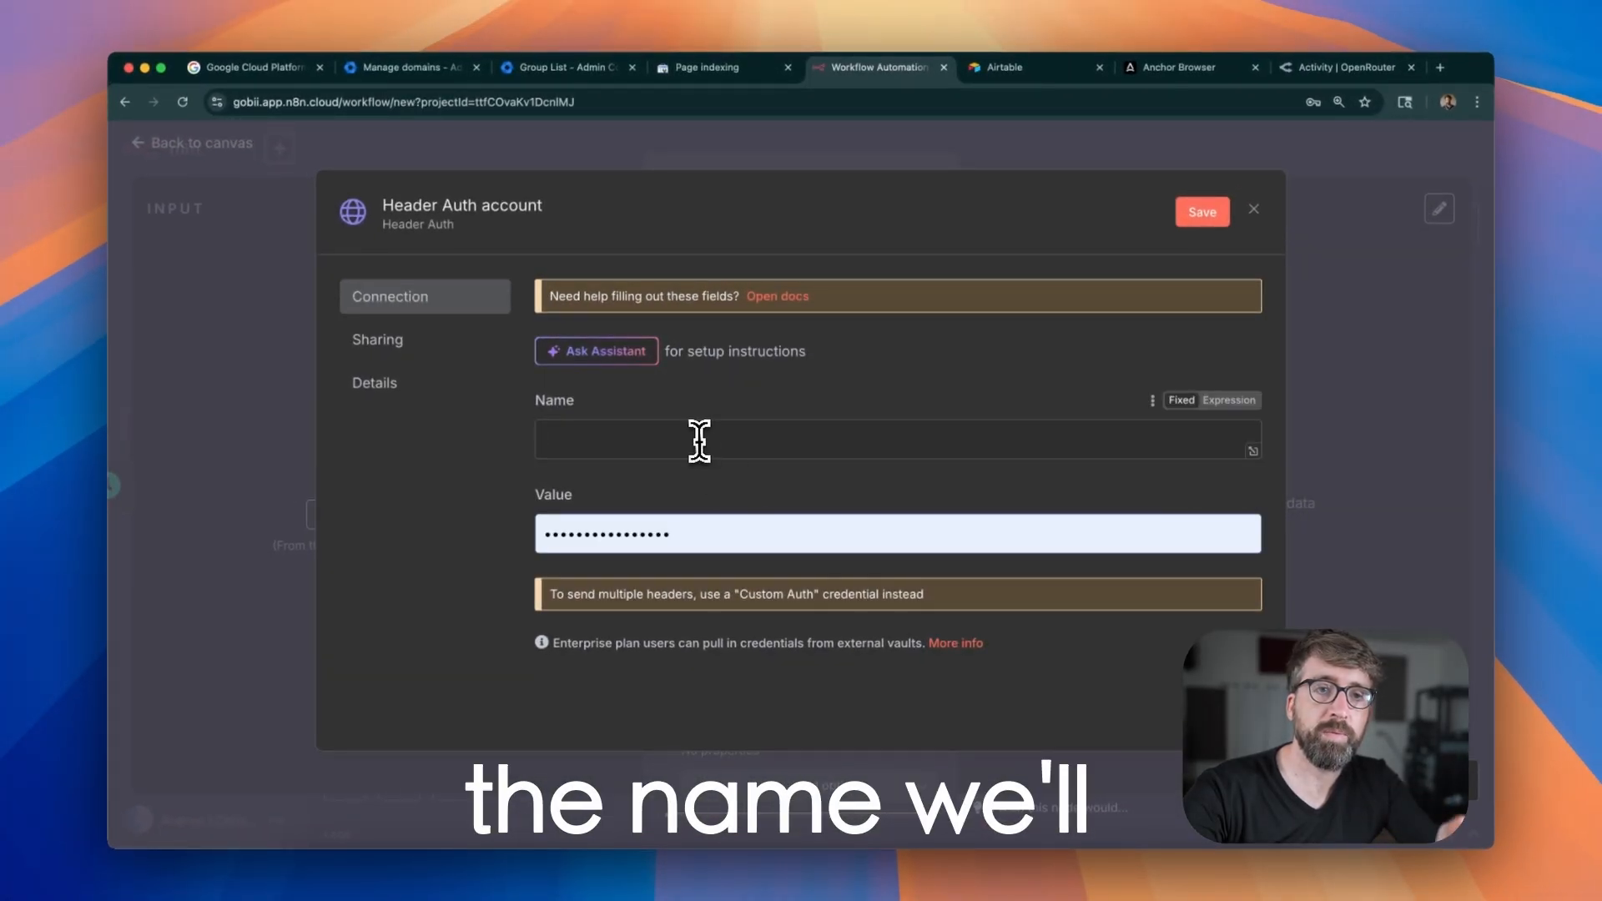
pyautogui.write('X-Api-Ke')
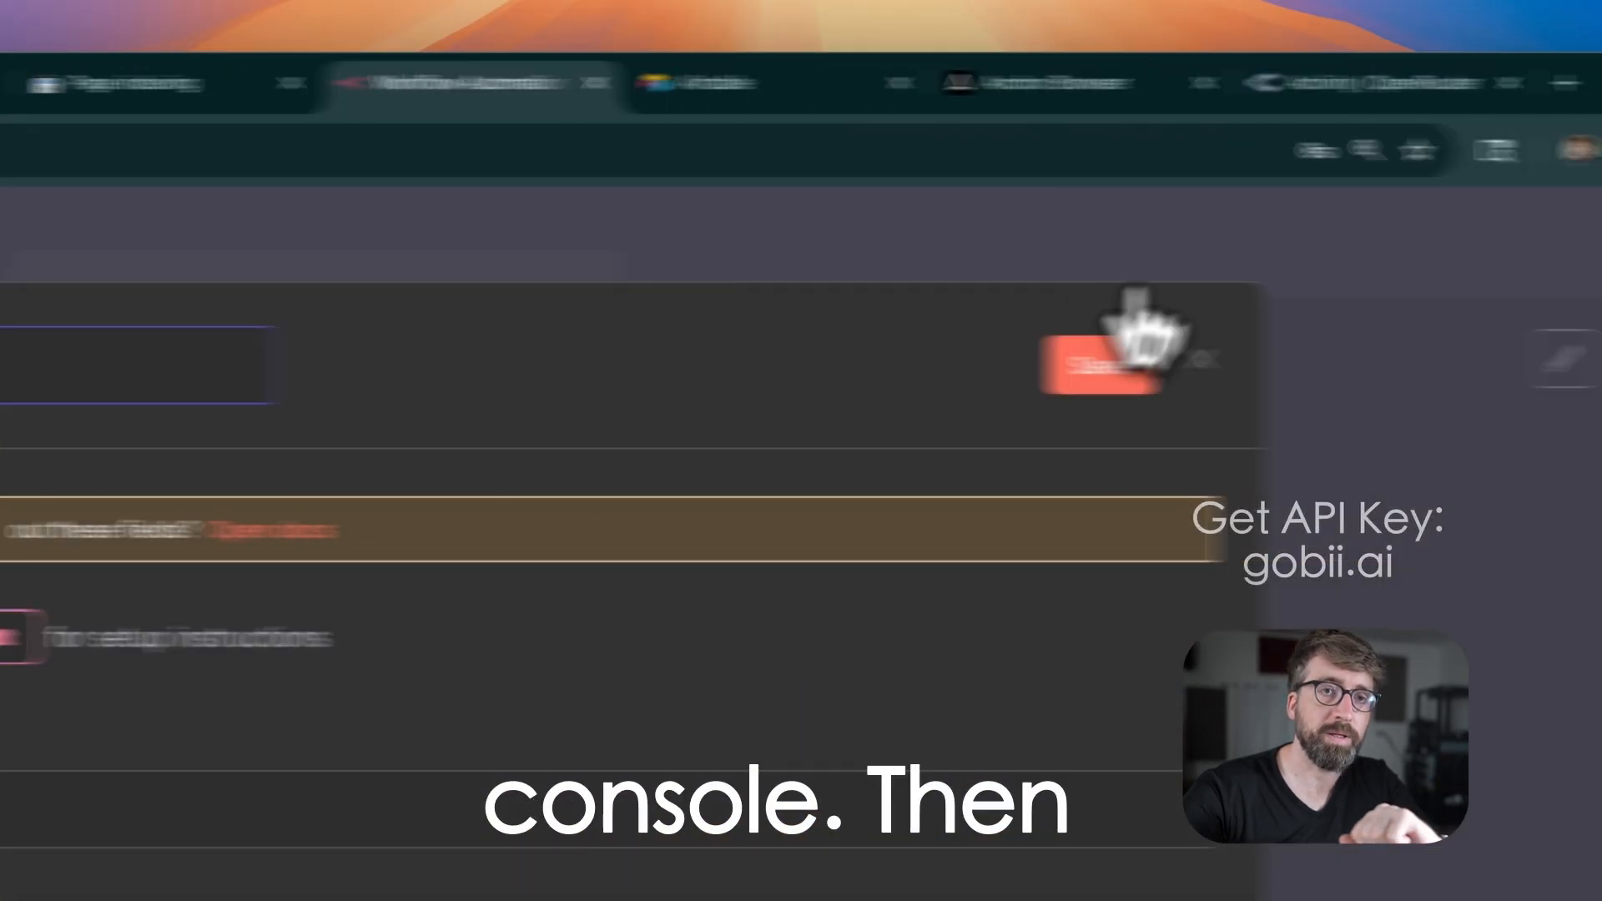
pyautogui.click(568, 547)
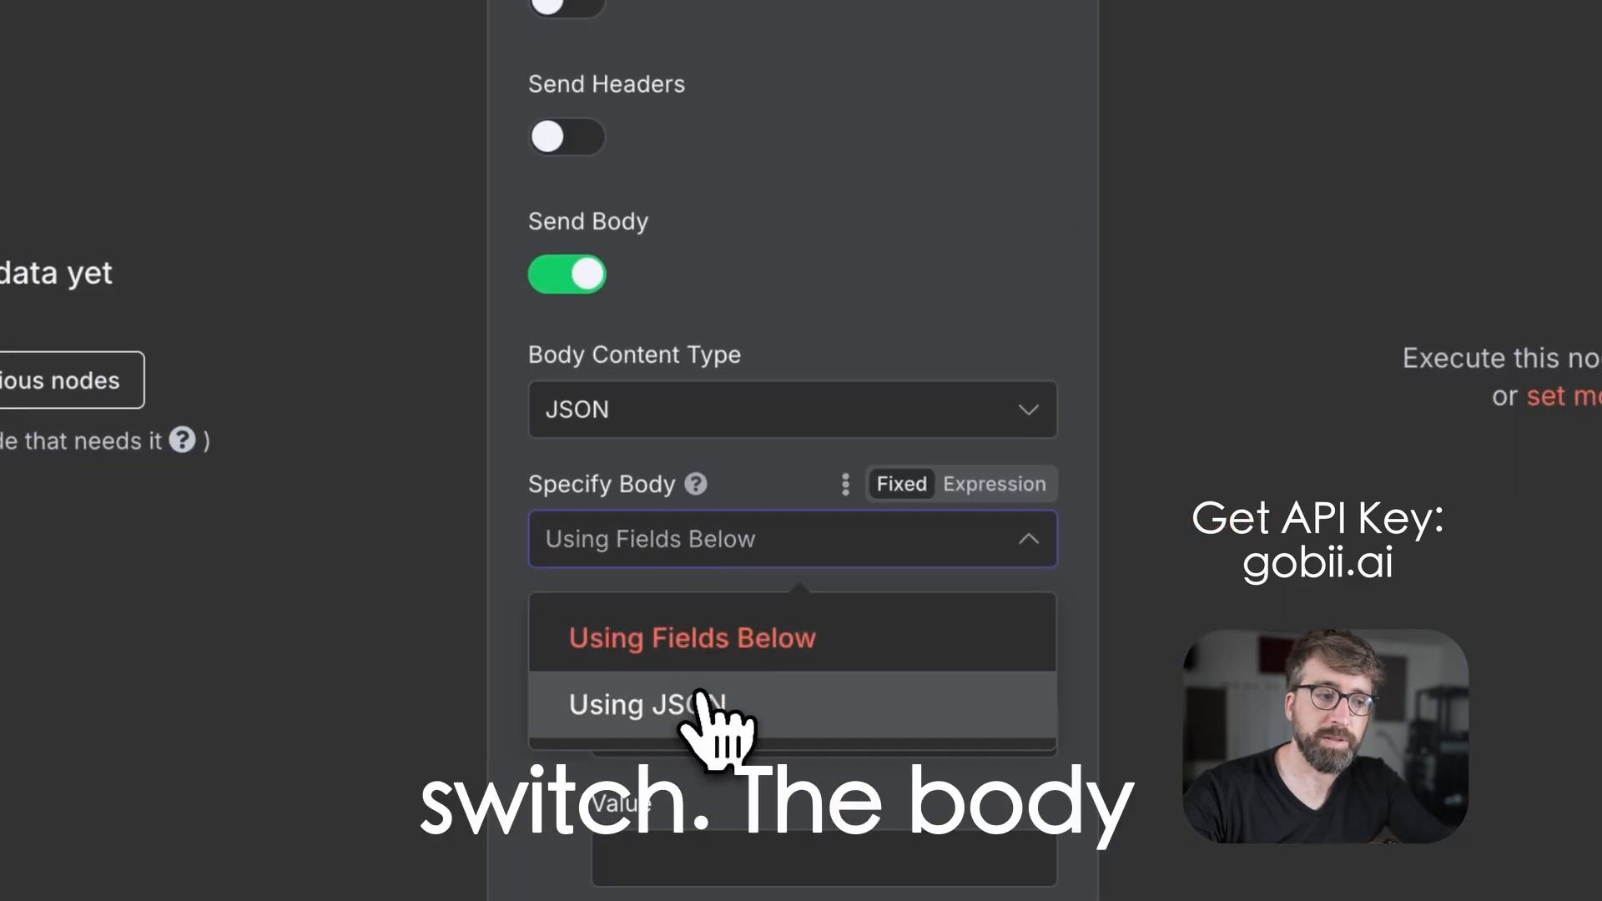
# Send the GitHub top-trending-repo prompt as a JSON body and test the HTTP request
pyautogui.click(641, 705)
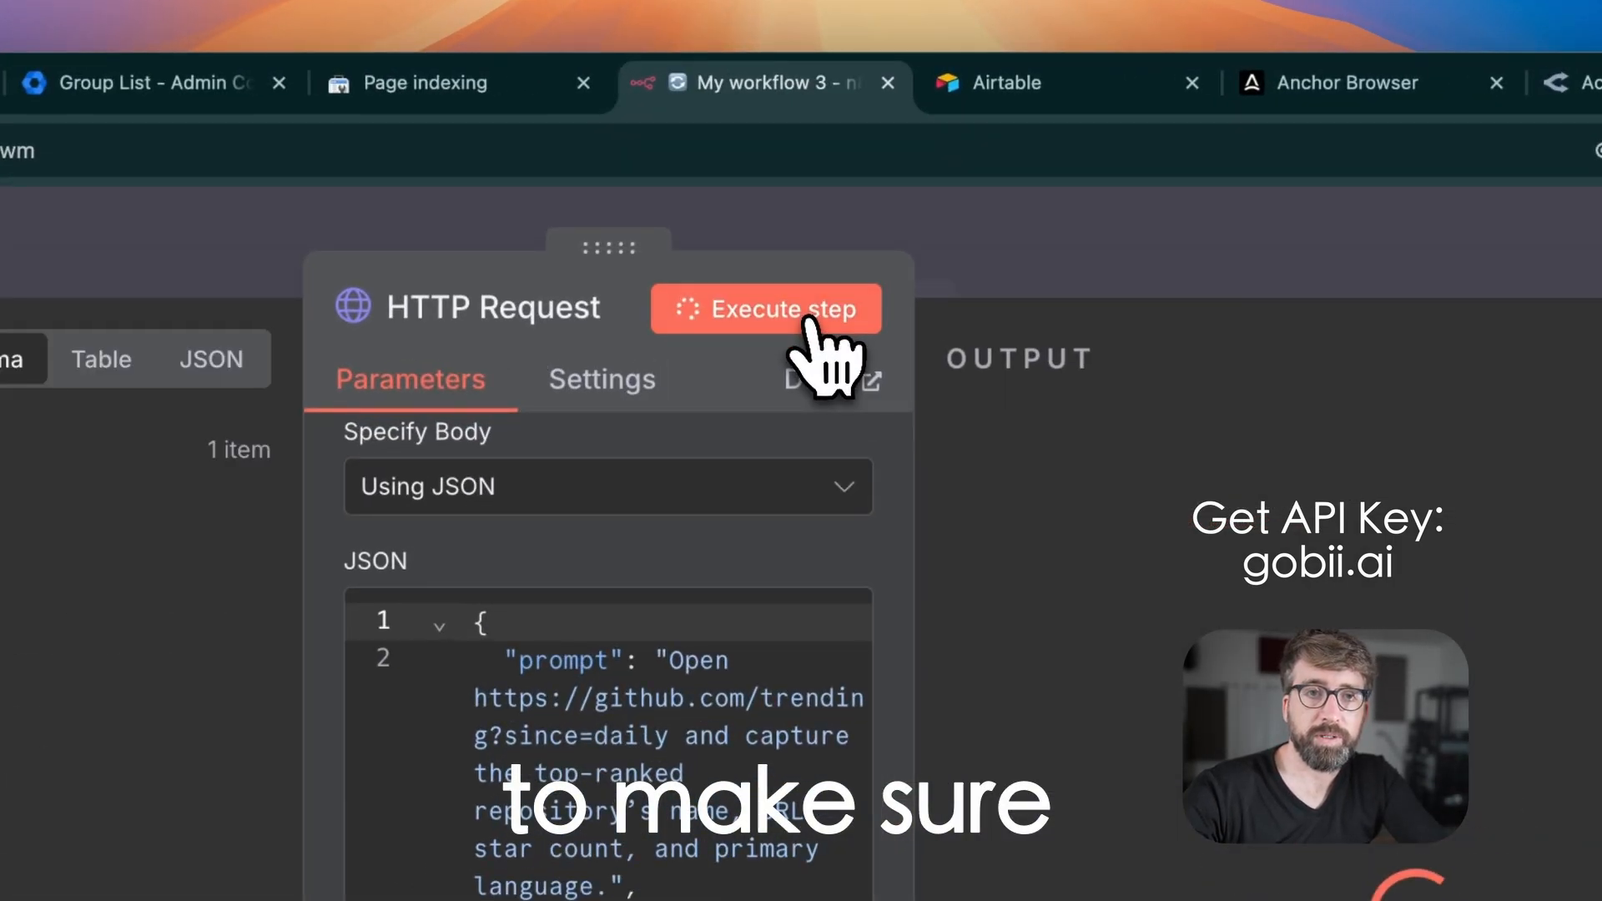
pyautogui.click(765, 309)
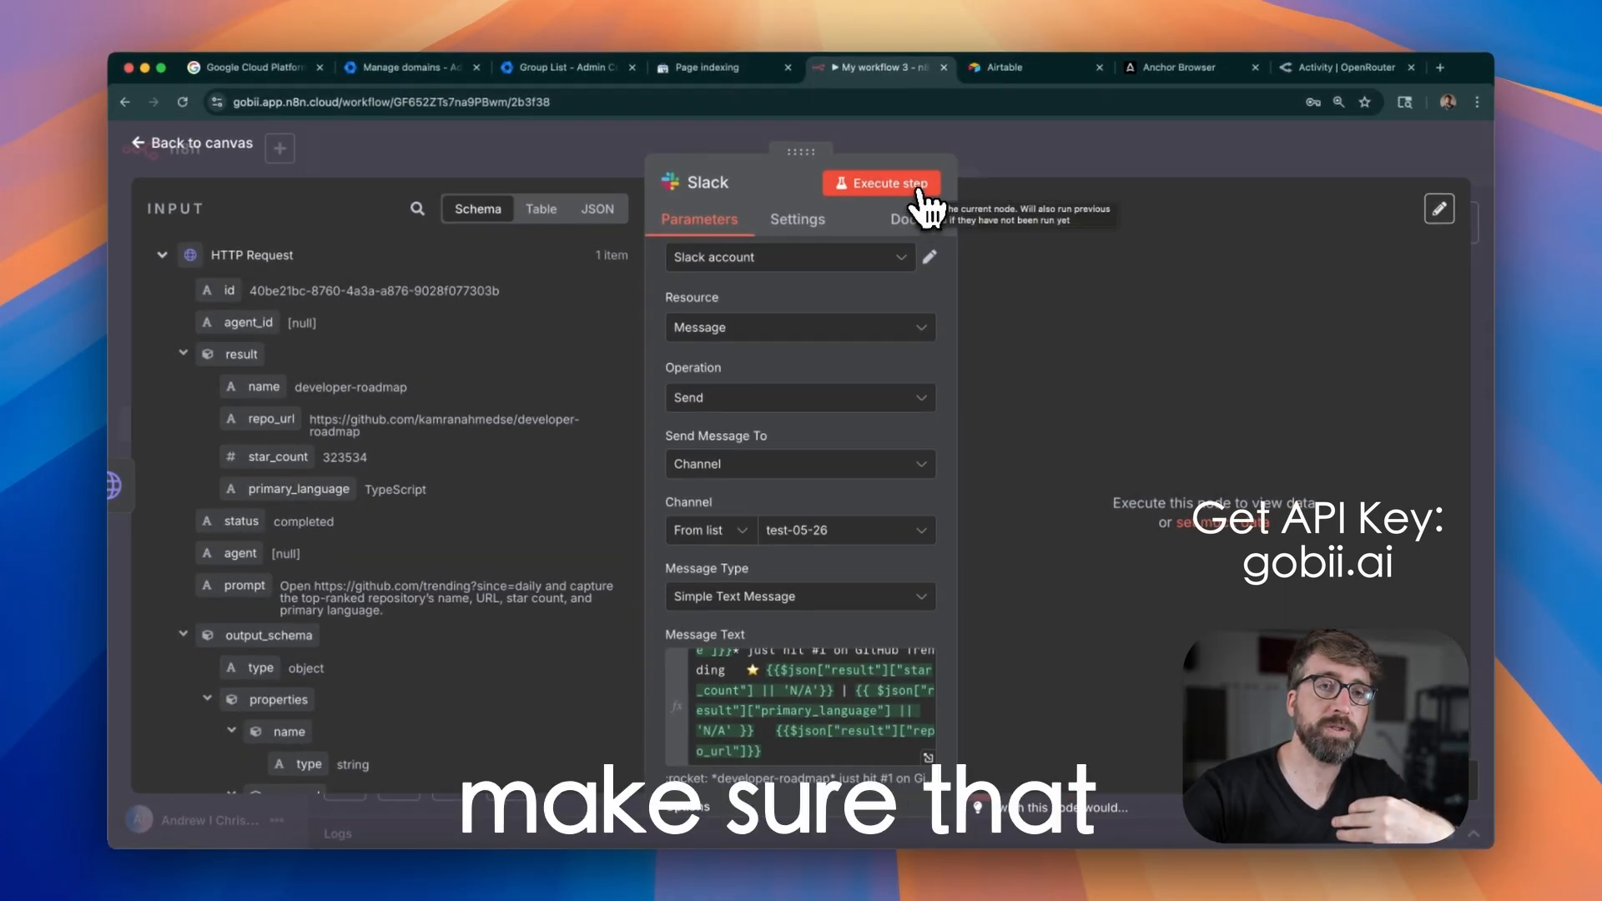
# Test the Slack message to channel test-05-26, then execute the full workflow
pyautogui.click(881, 182)
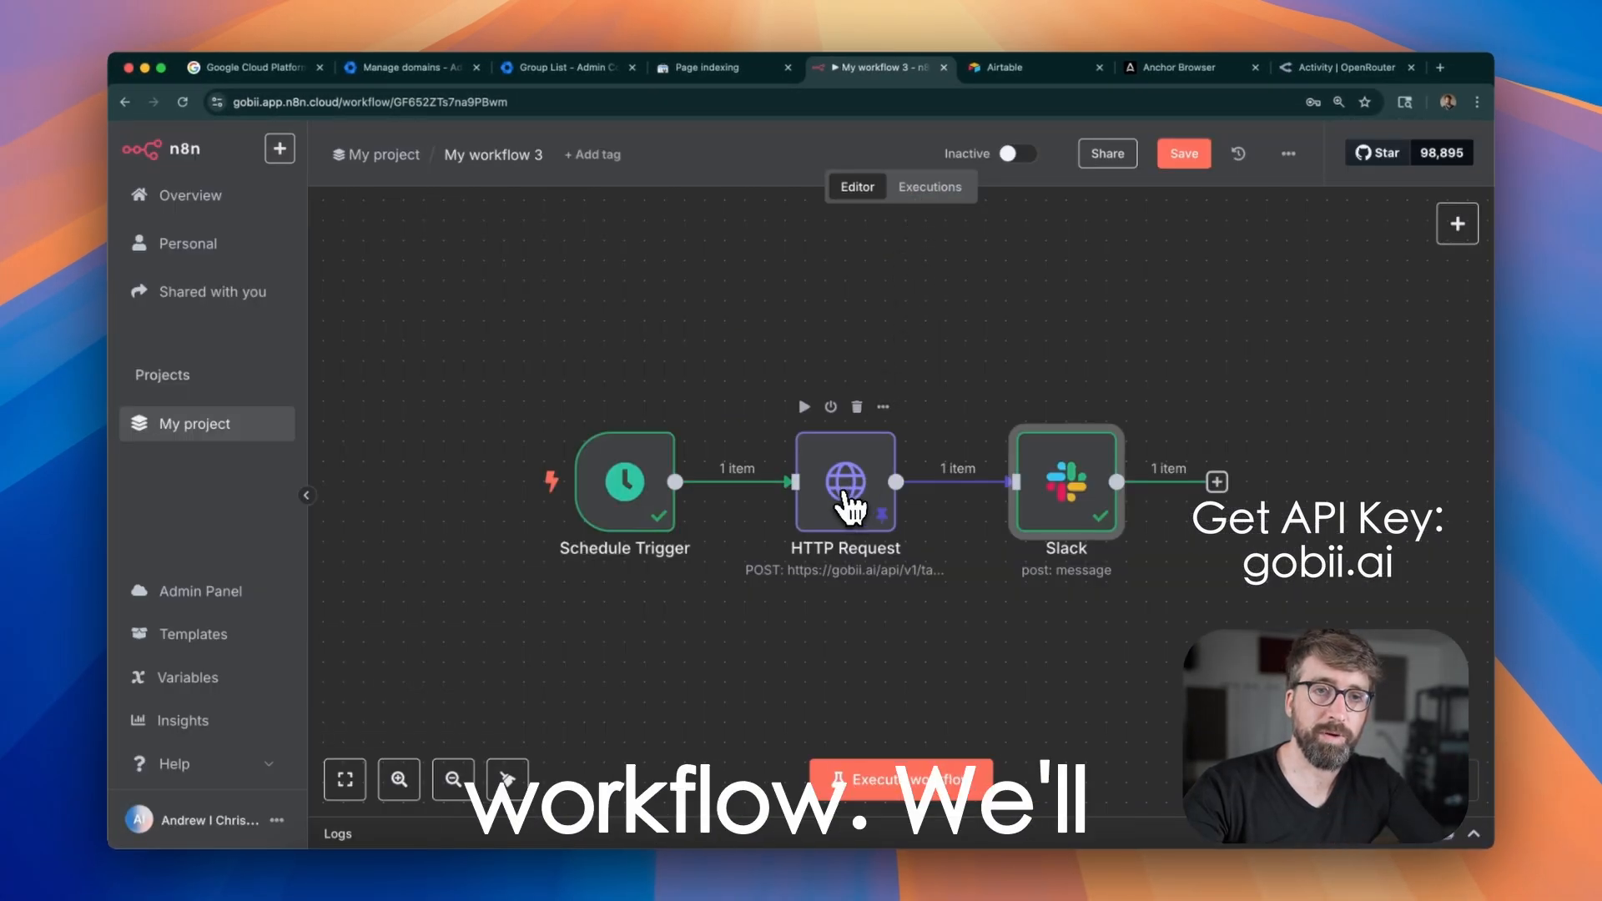
pyautogui.click(897, 778)
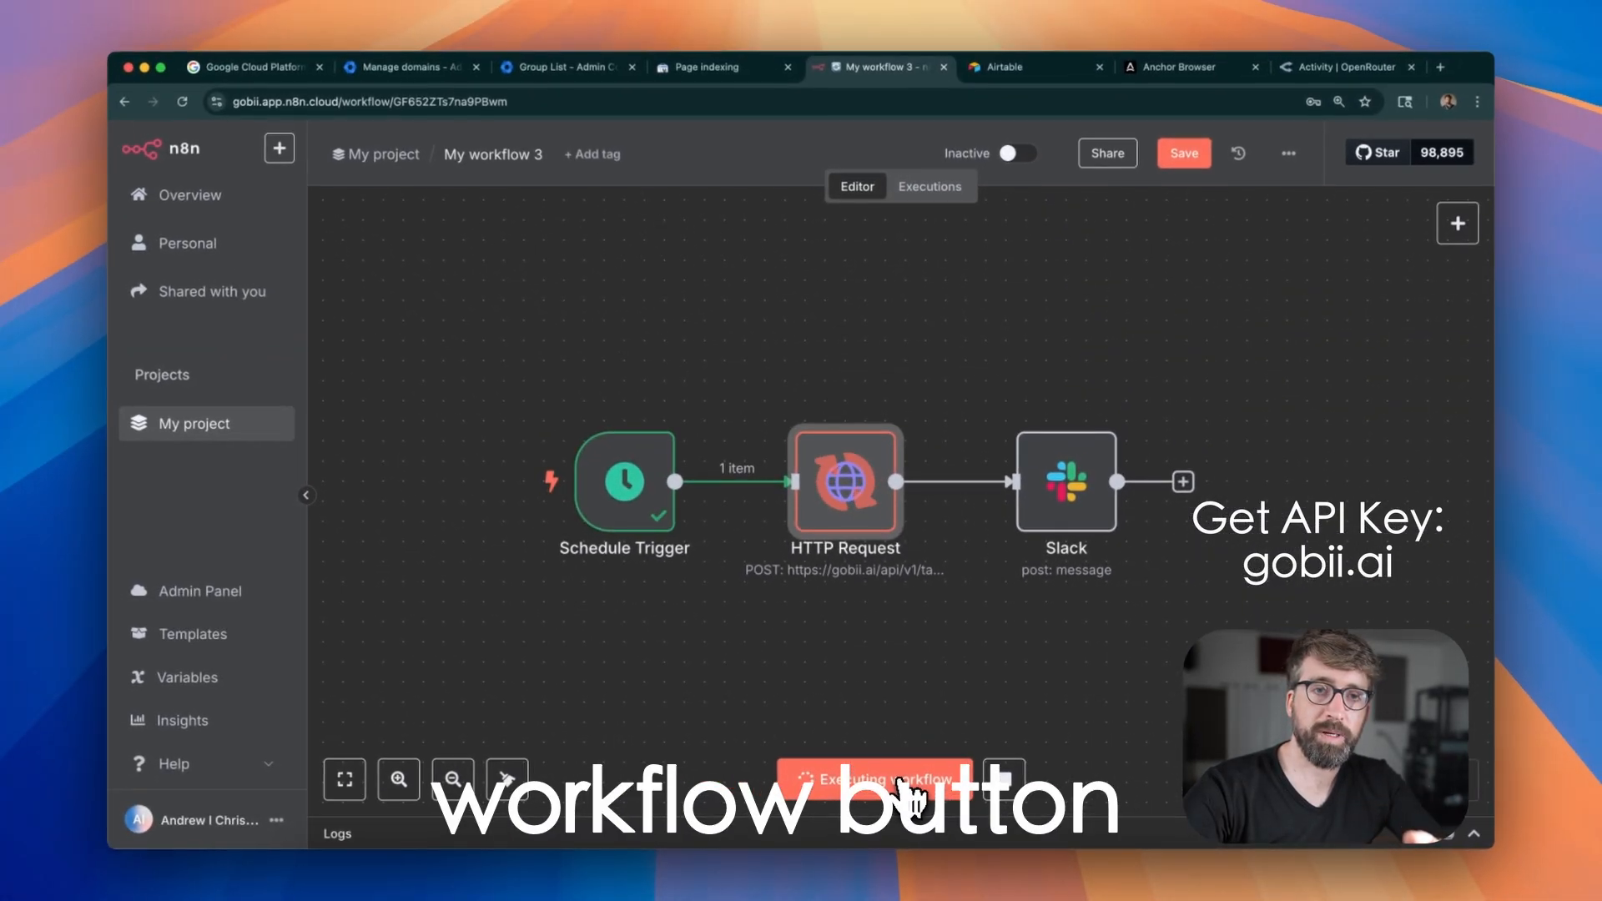